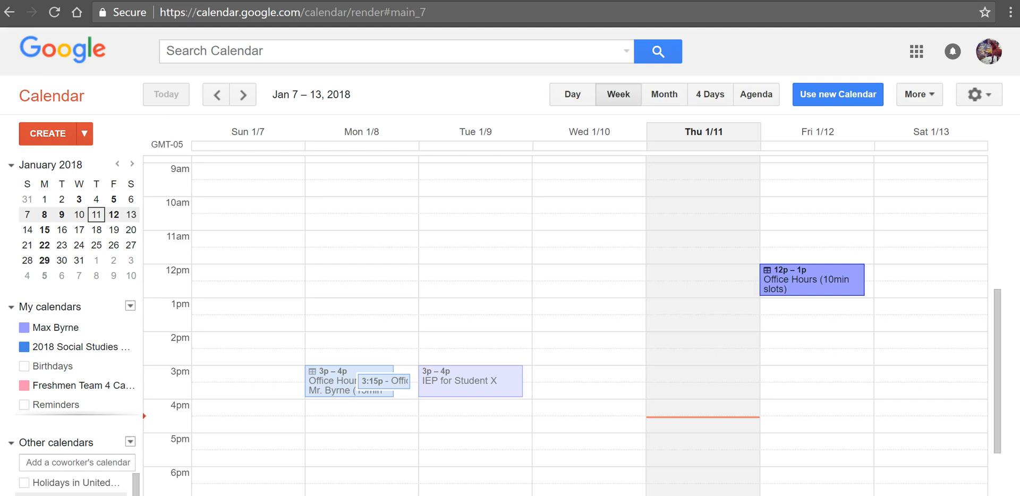
mouse_move(229, 166)
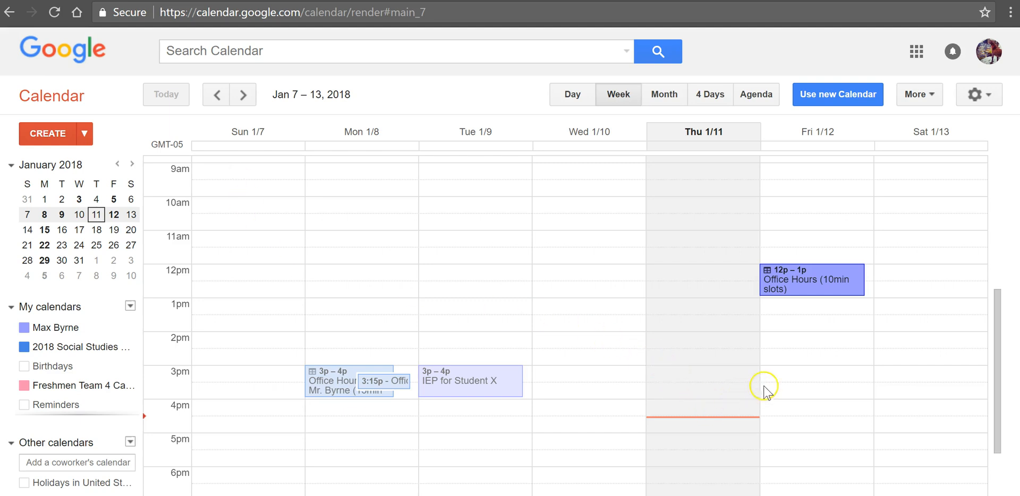
mouse_move(772, 375)
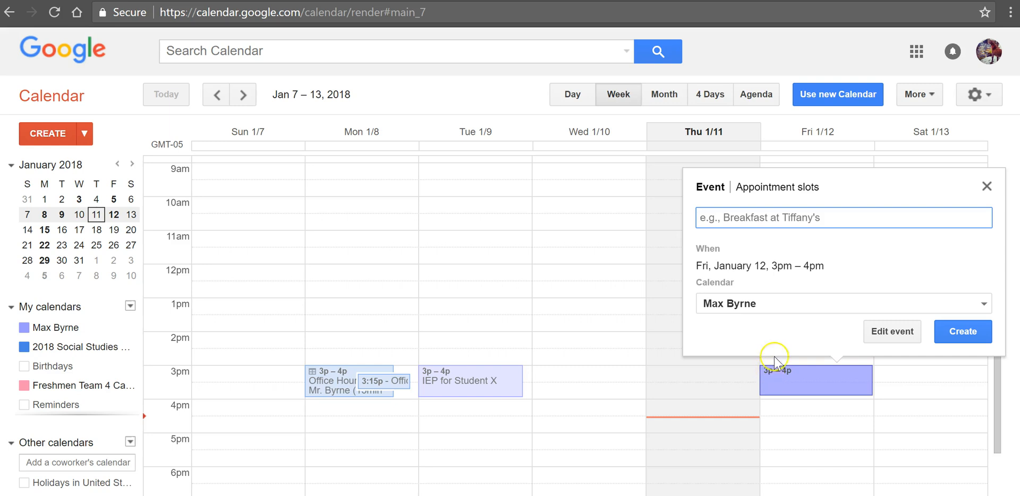
Begin entering the title 'Meeting With the Team' for the Friday 3–4pm event.
type("Meeting With the Team")
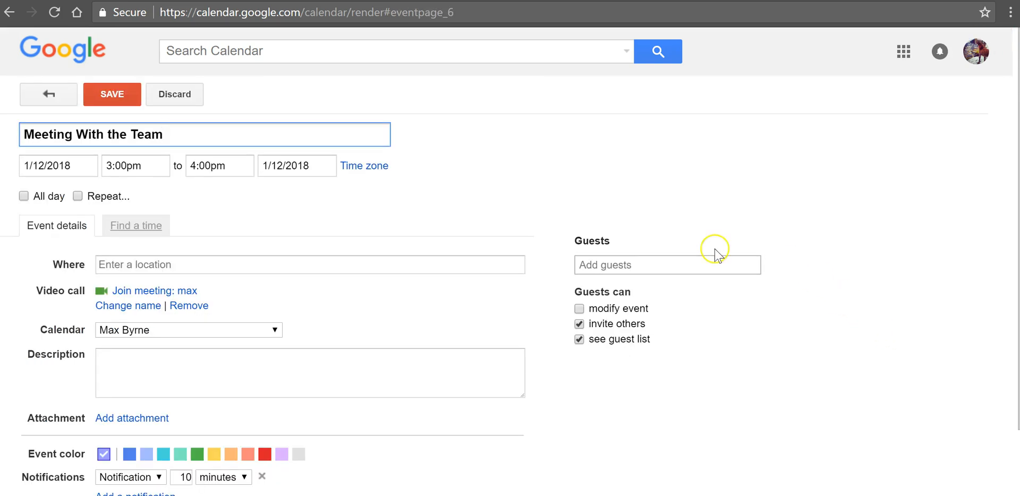
left_click(639, 265)
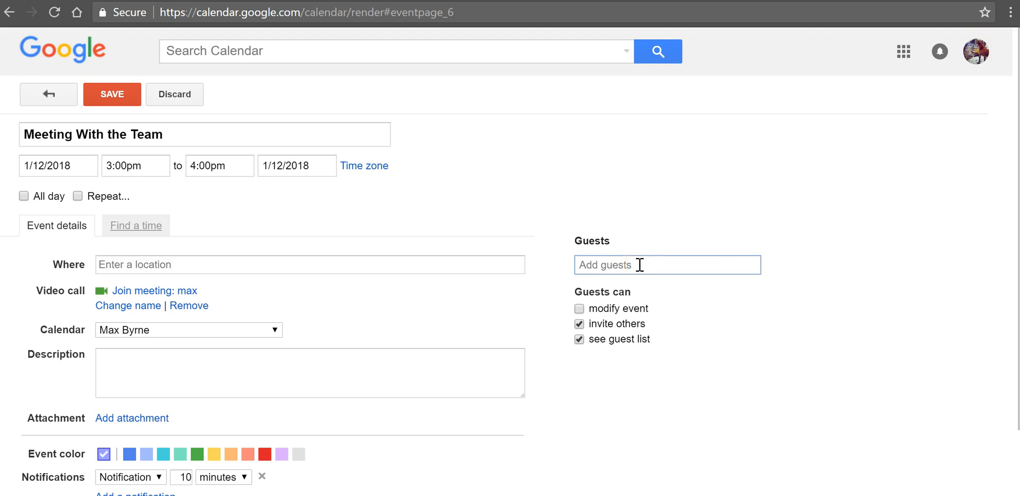
type("mas")
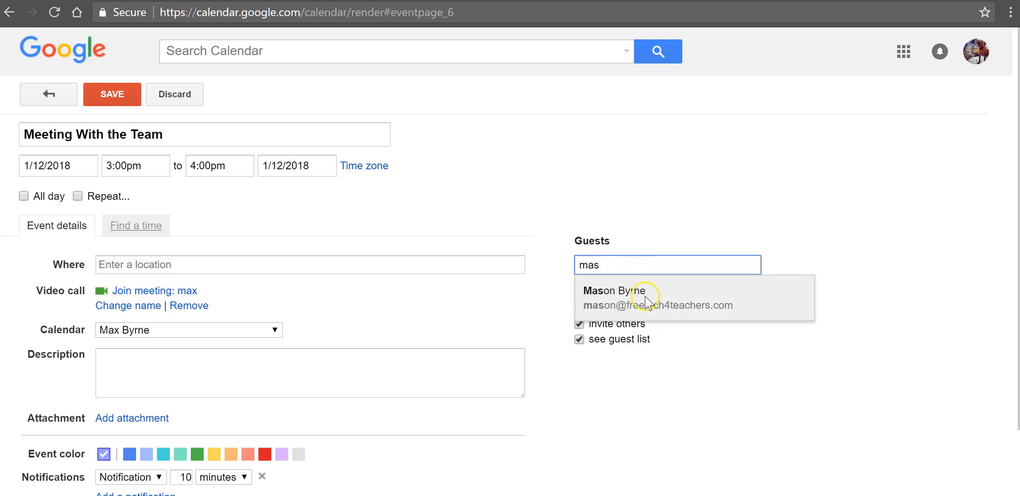
left_click(622, 299)
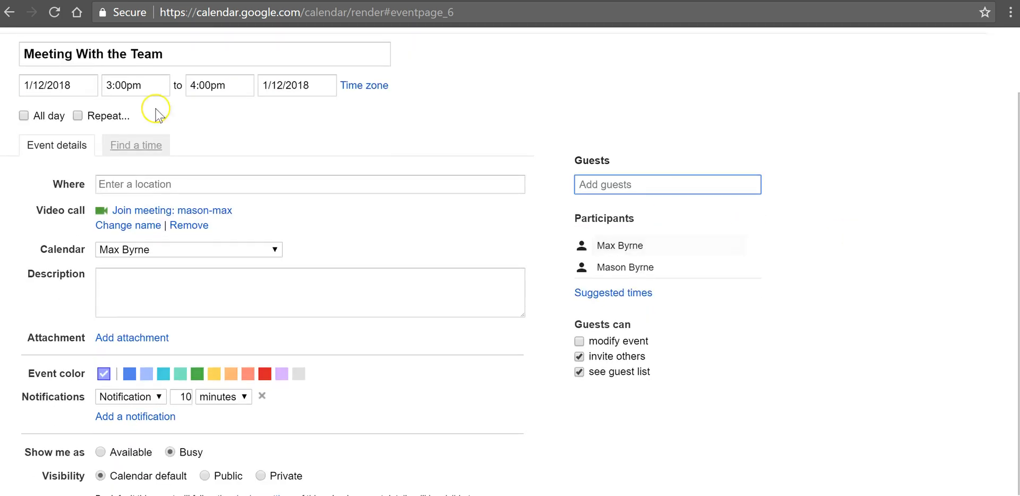
Save the Friday 3pm team meeting without emailing invitations to guests.
left_click(113, 95)
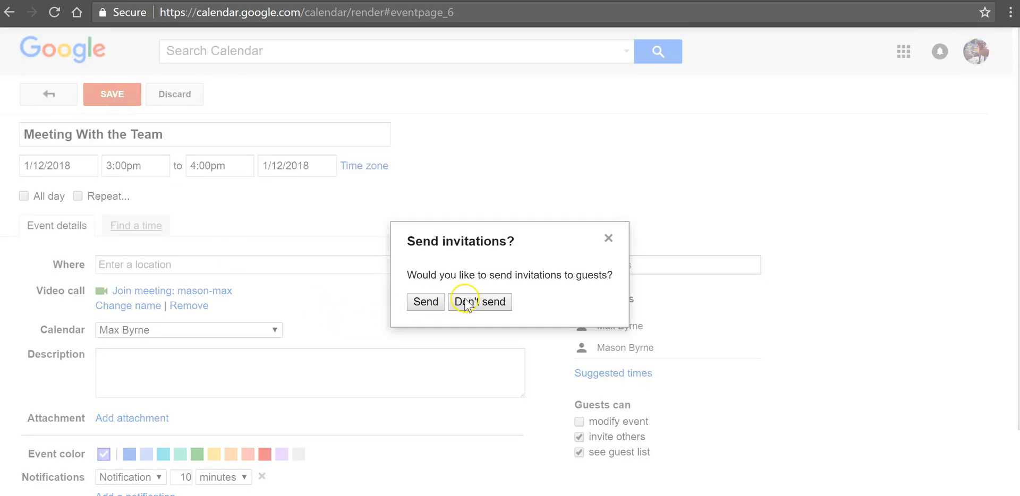
left_click(479, 302)
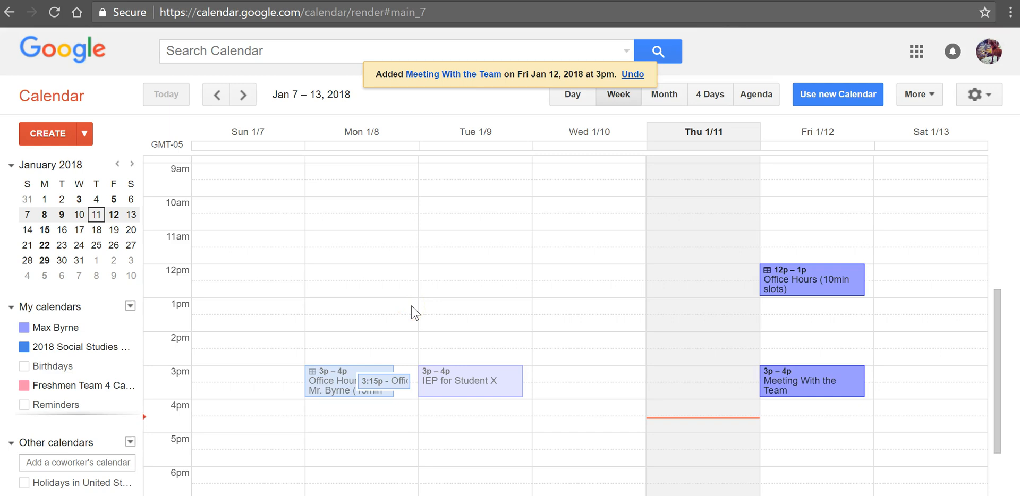
mouse_move(384, 317)
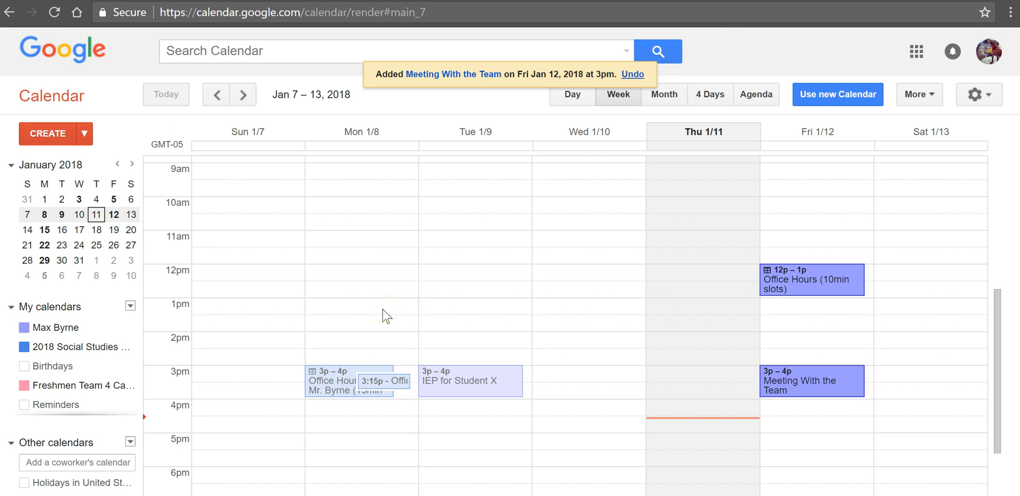
mouse_move(130, 307)
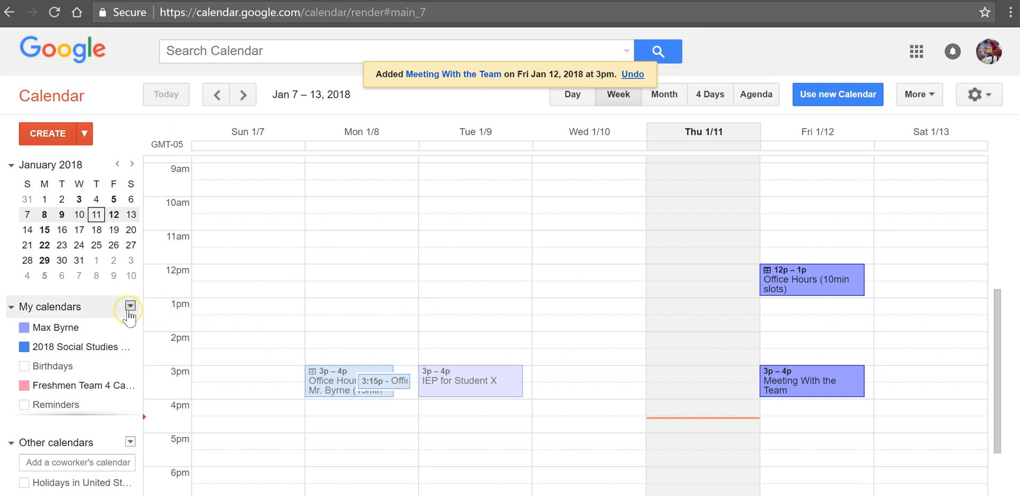
left_click(130, 308)
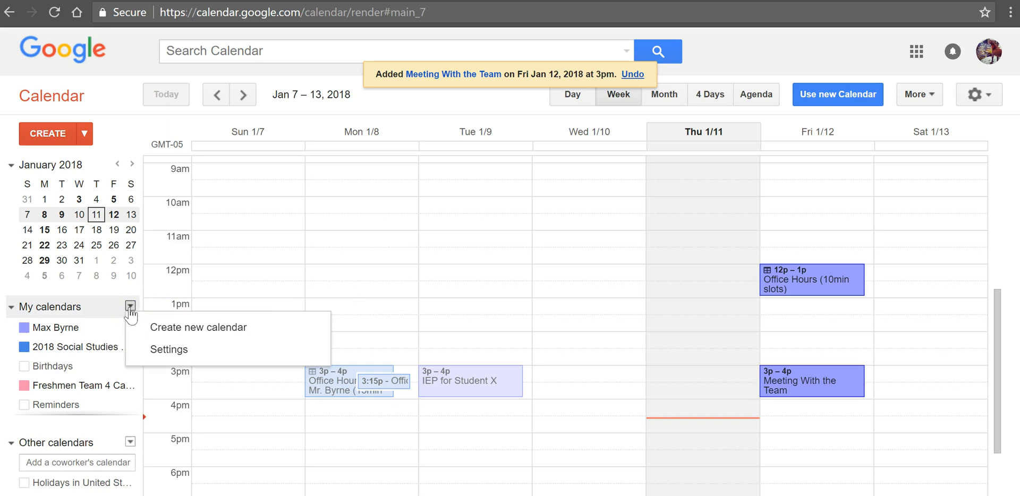
mouse_move(167, 332)
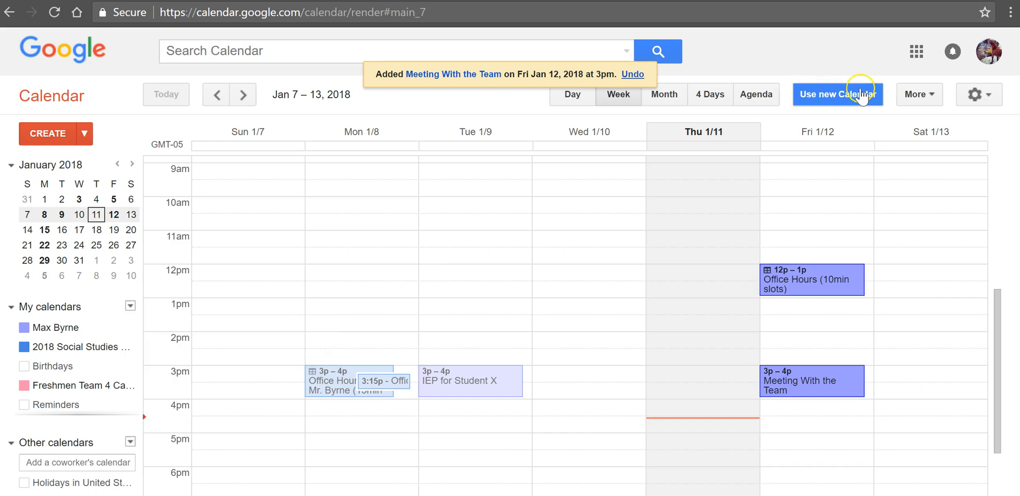
Switch Google Calendar to the new interface.
left_click(837, 93)
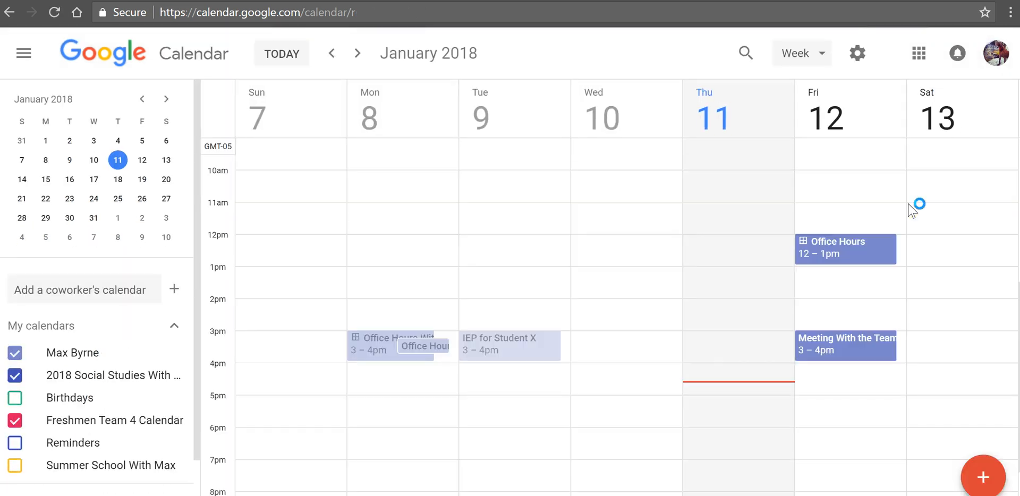
mouse_move(912, 211)
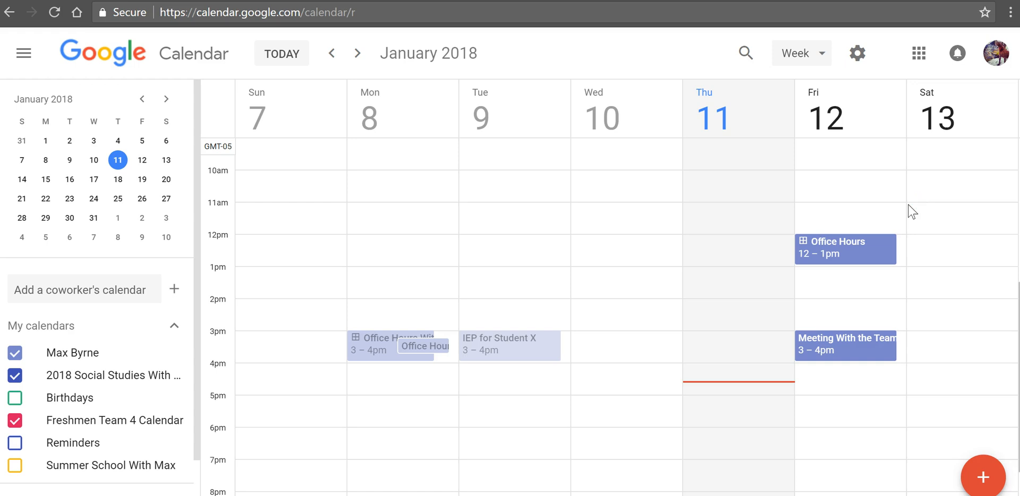
mouse_move(819, 411)
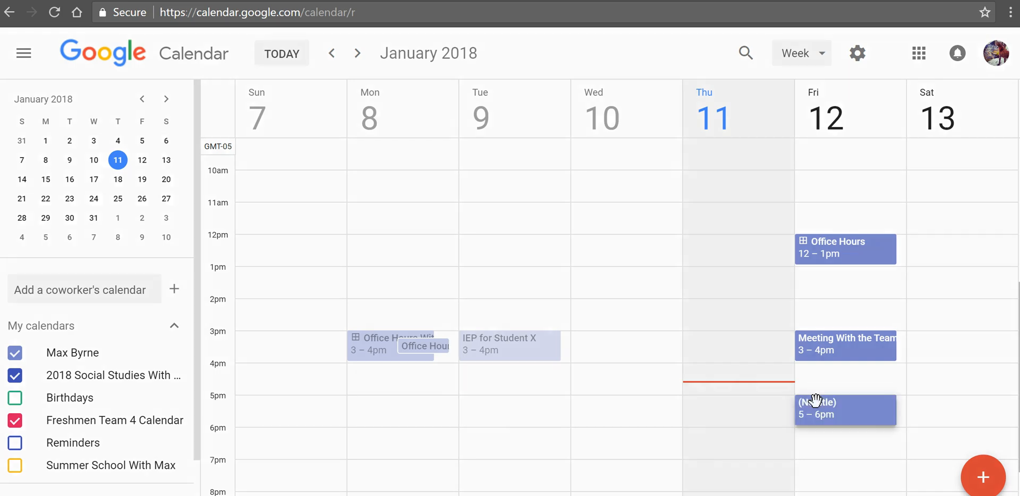
Title the Friday 5–6pm event 'Meeting With Team' and go to its full details form.
left_click(845, 411)
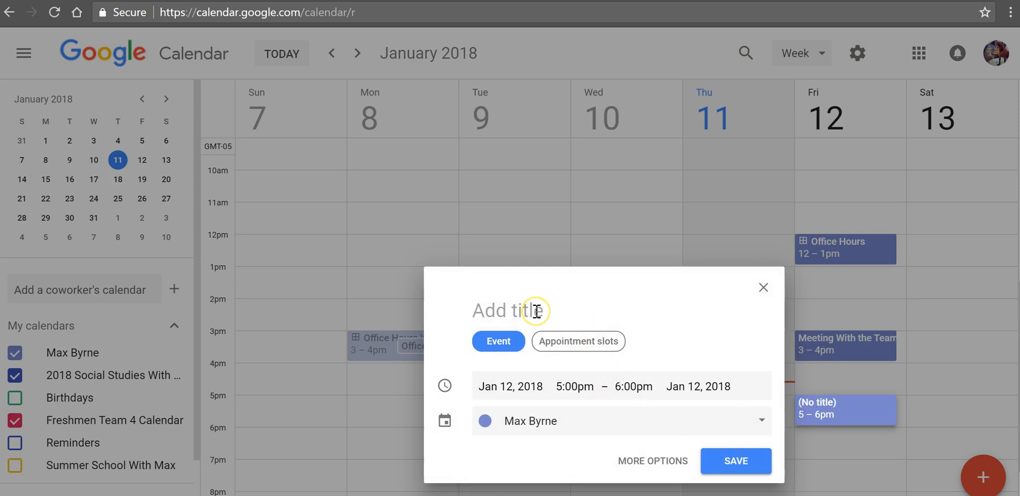
type("Meeting W")
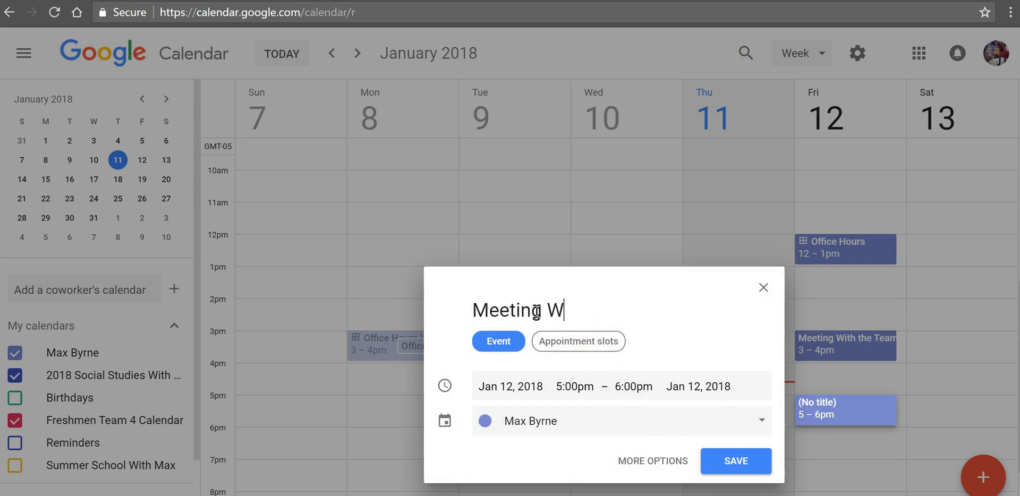
type("ith Team")
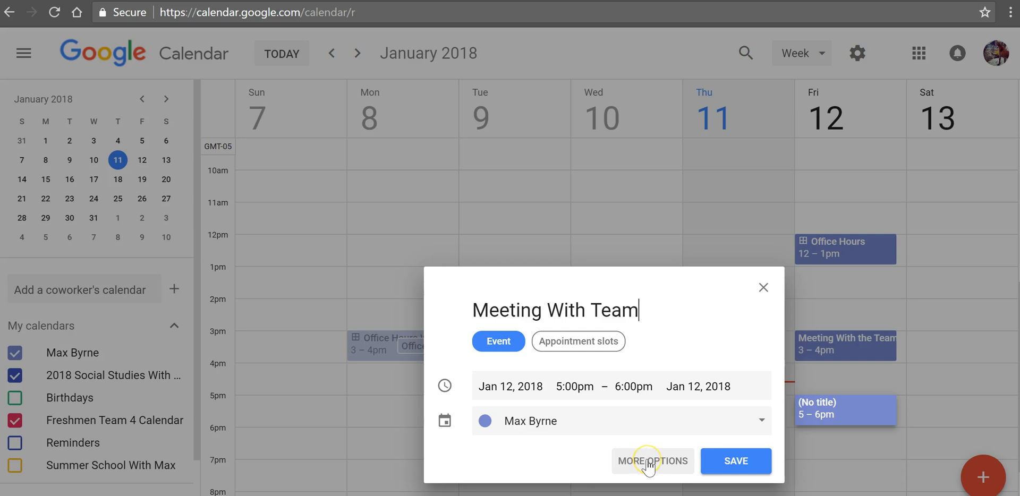
left_click(652, 461)
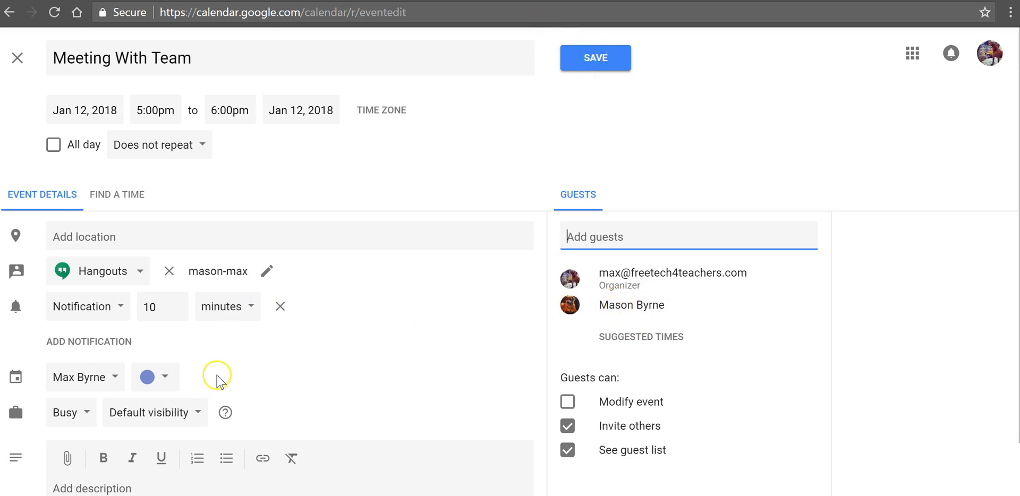
mouse_move(199, 319)
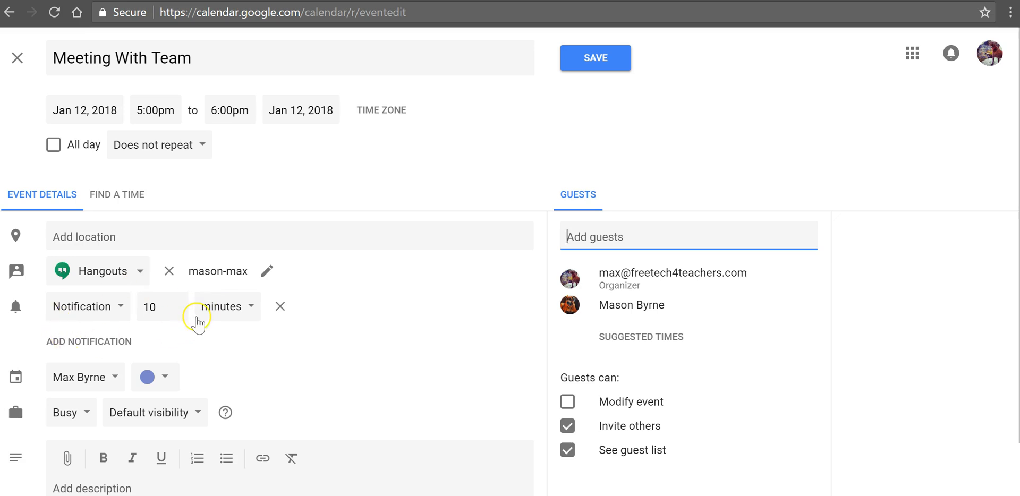
mouse_move(410, 298)
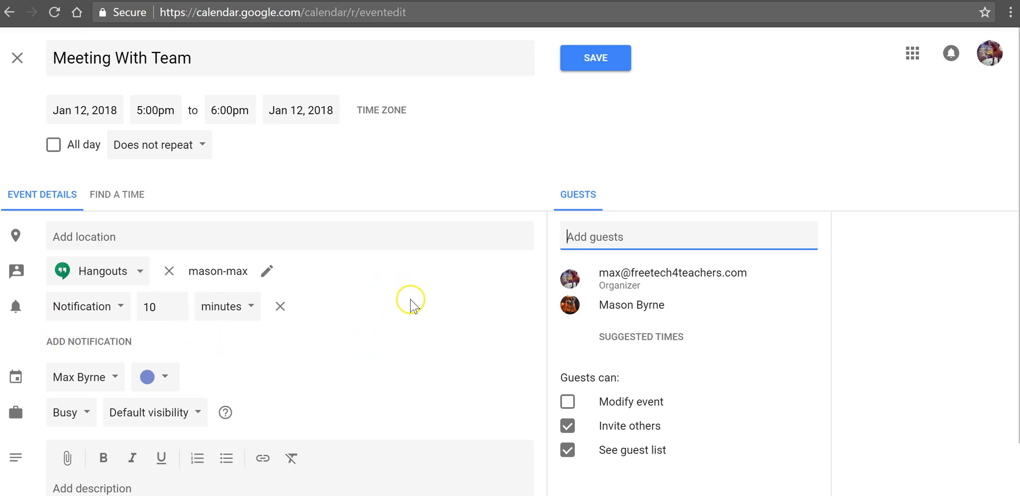
Save the 5pm 'Meeting With Team' event and send the invitation to the guest.
scroll("down", 3)
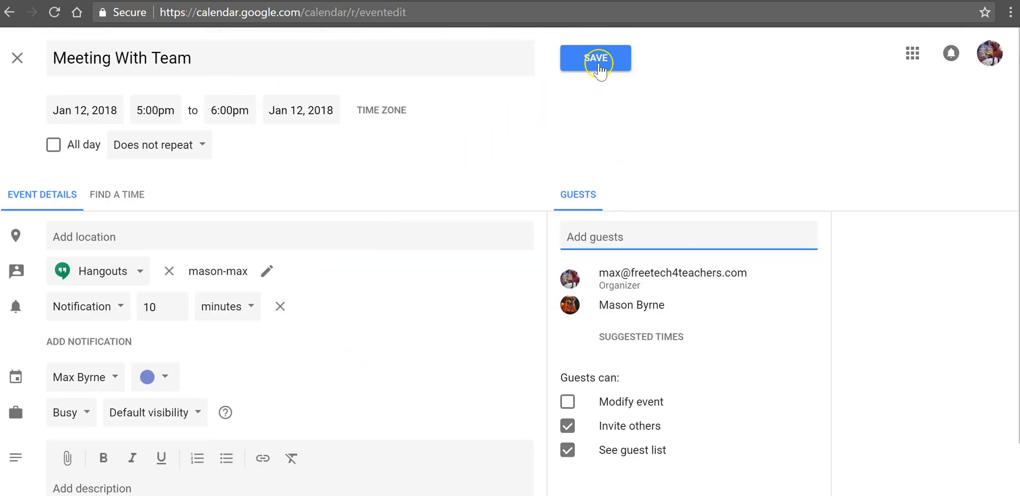
left_click(596, 59)
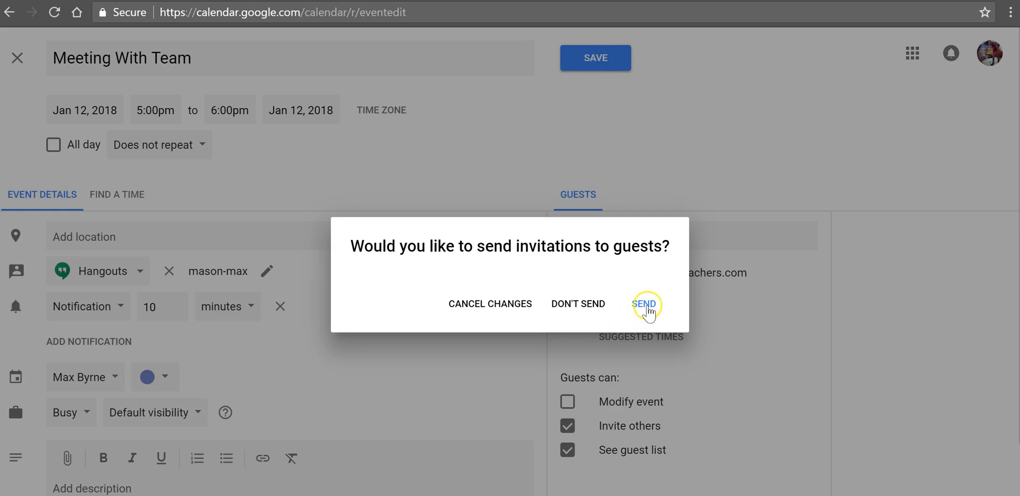
left_click(644, 304)
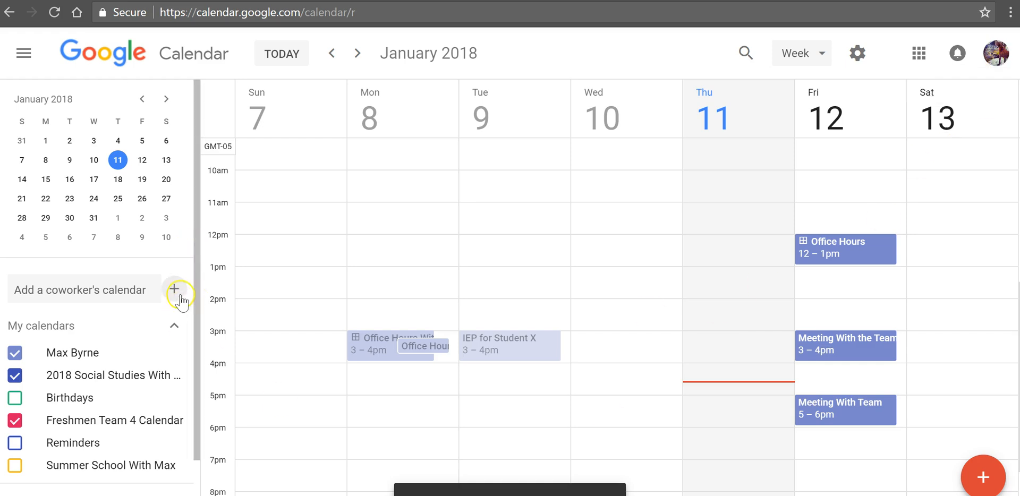
Show the add-calendar choices next to 'Add a coworker's calendar'.
left_click(174, 289)
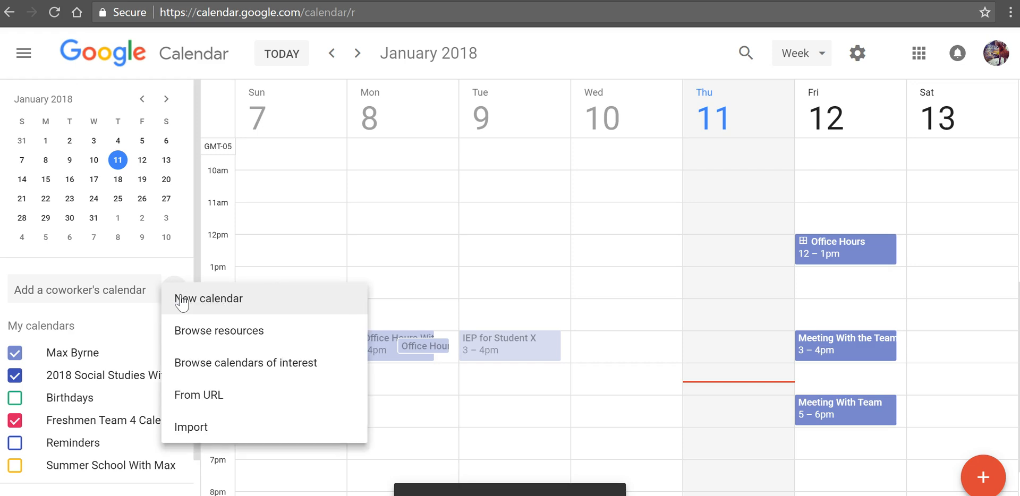
mouse_move(185, 313)
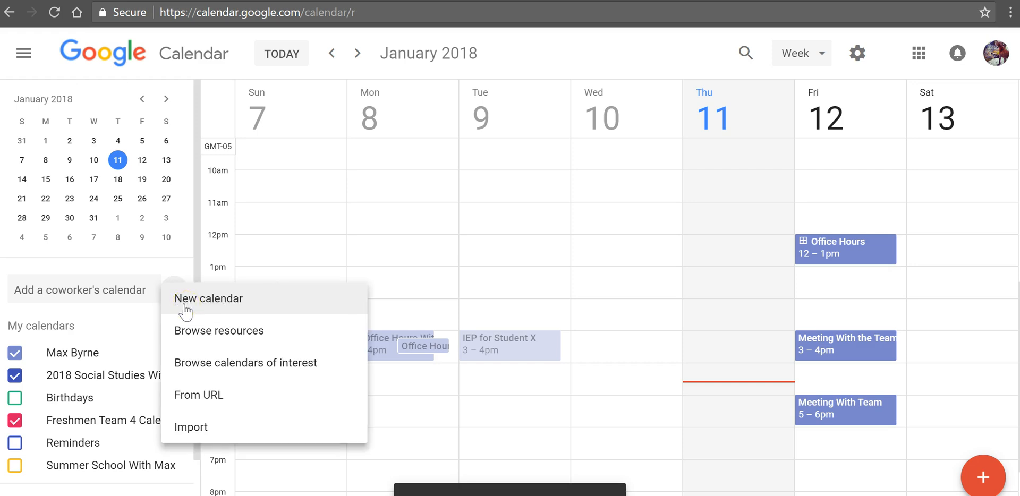